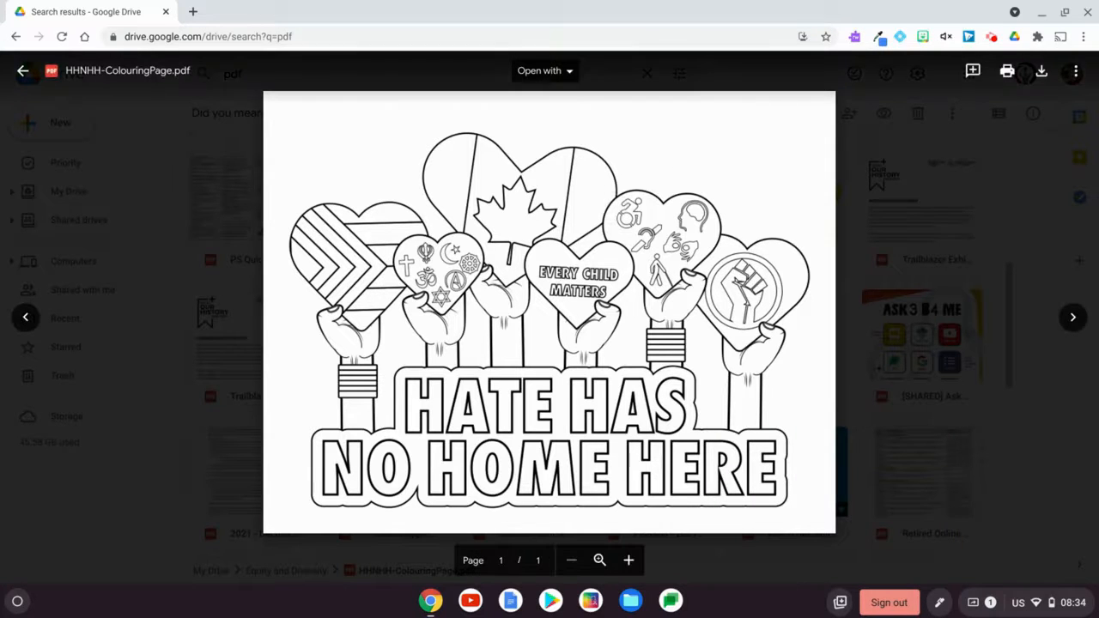
mouse_move(1042, 71)
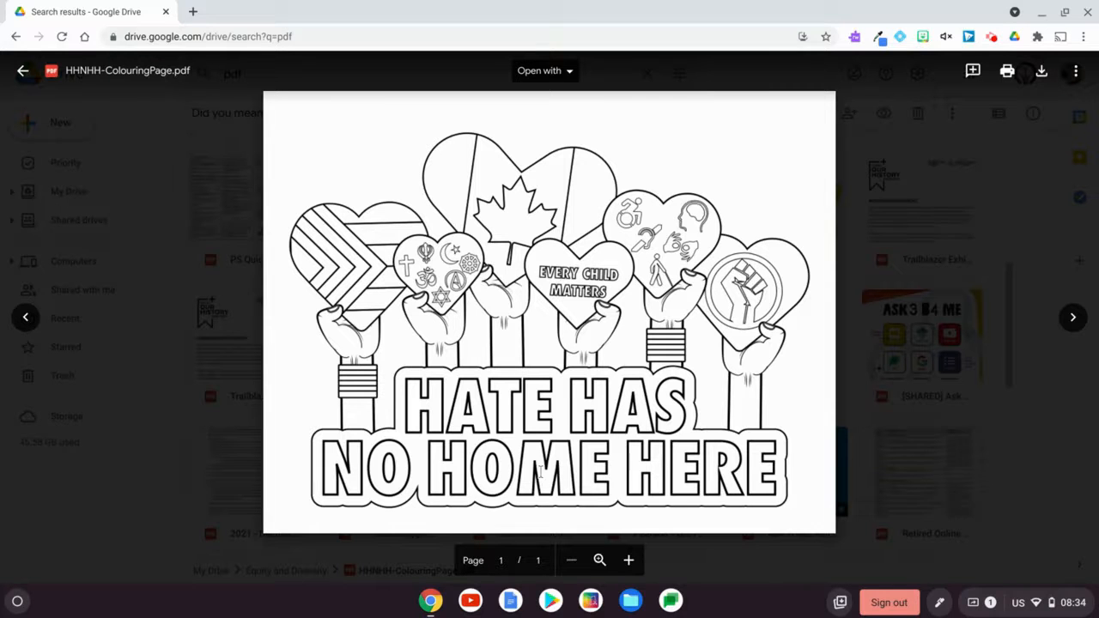
Open HHNHH-ColouringPage.pdf from the Files app's Recent list in Chrome's PDF viewer.
click(1041, 70)
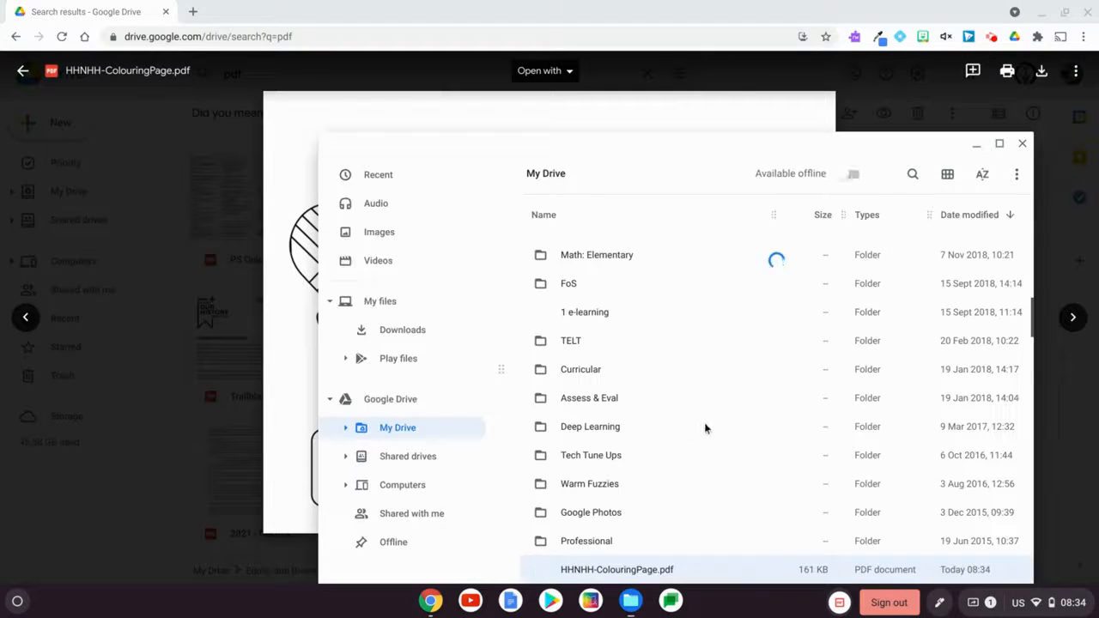
click(616, 569)
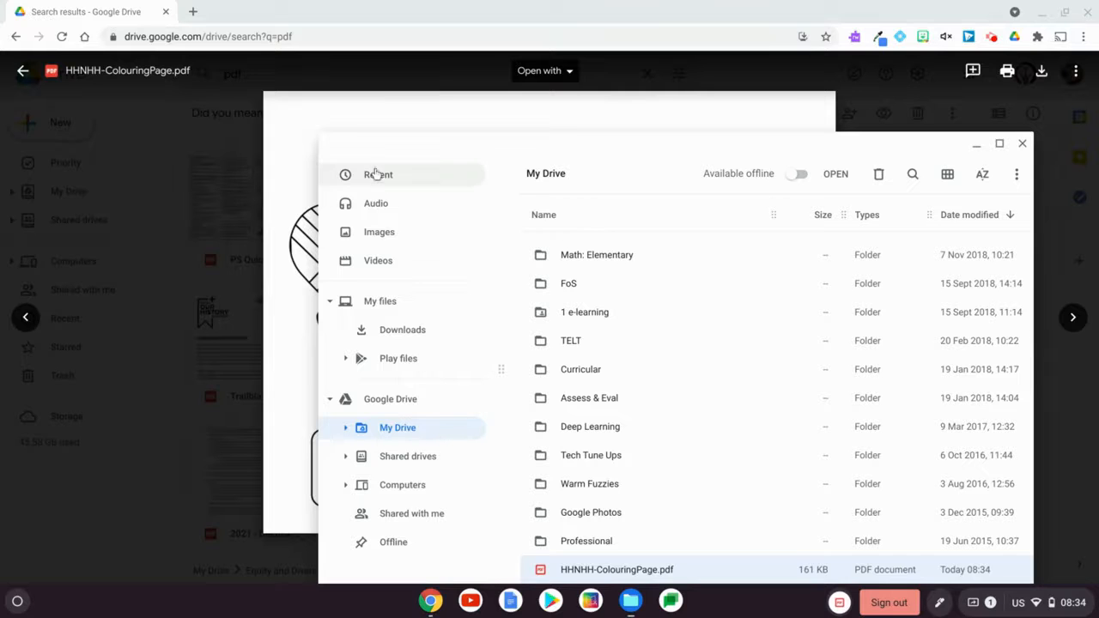
click(377, 174)
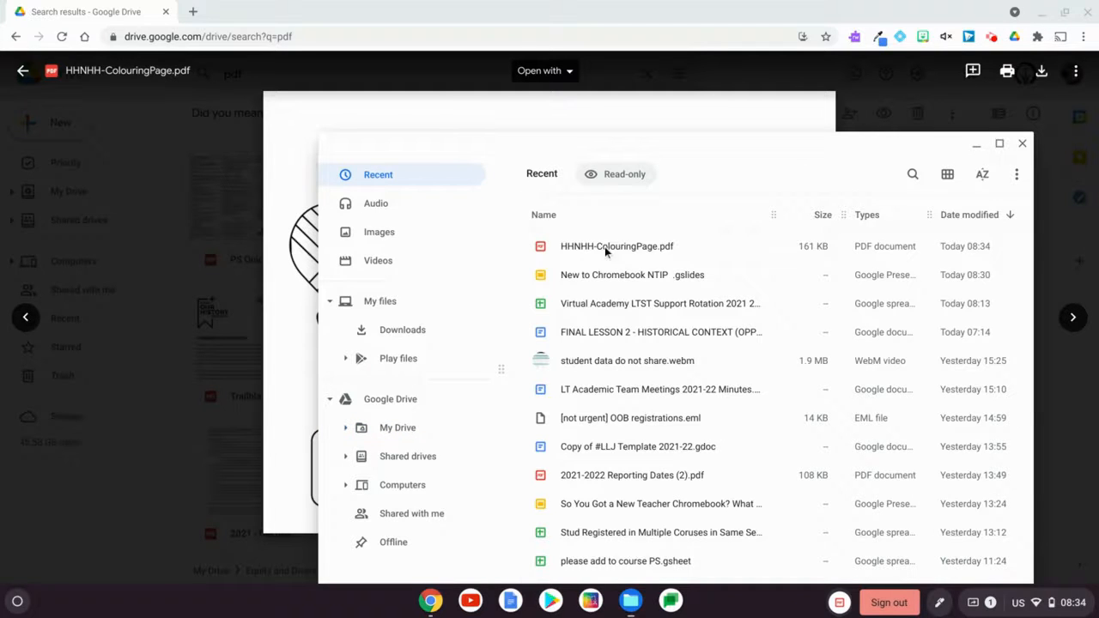
double_click(616, 246)
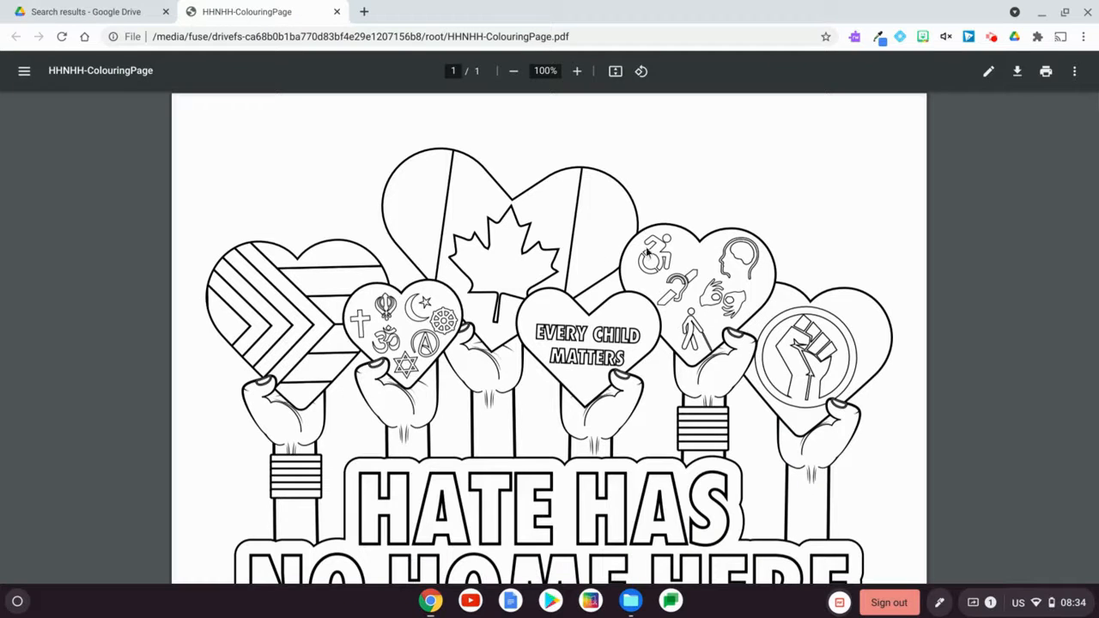
mouse_move(170, 96)
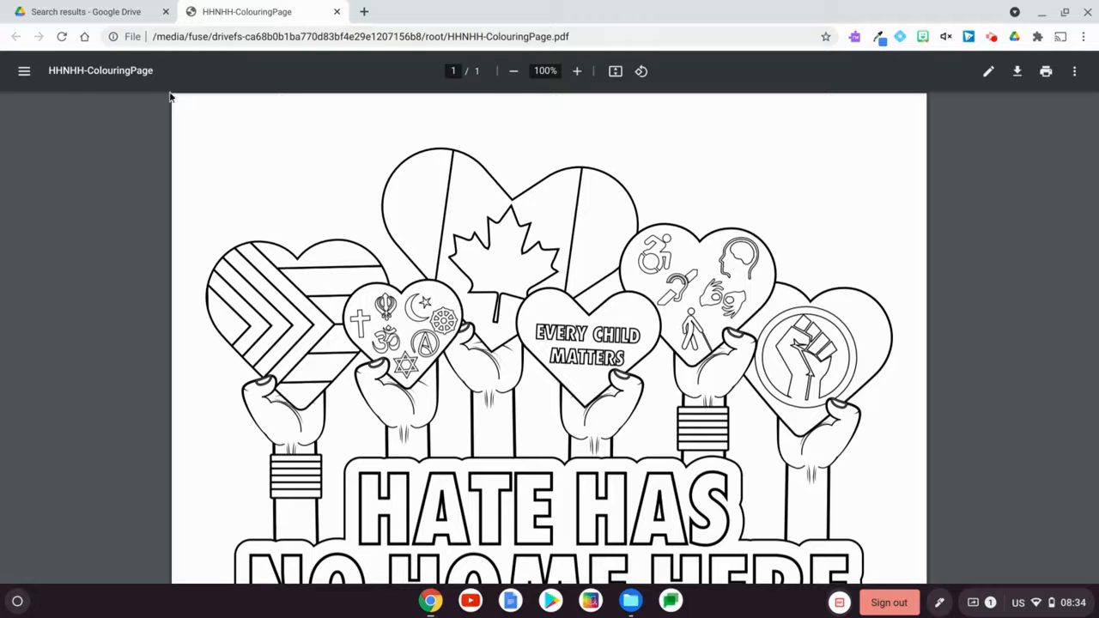
mouse_move(992, 92)
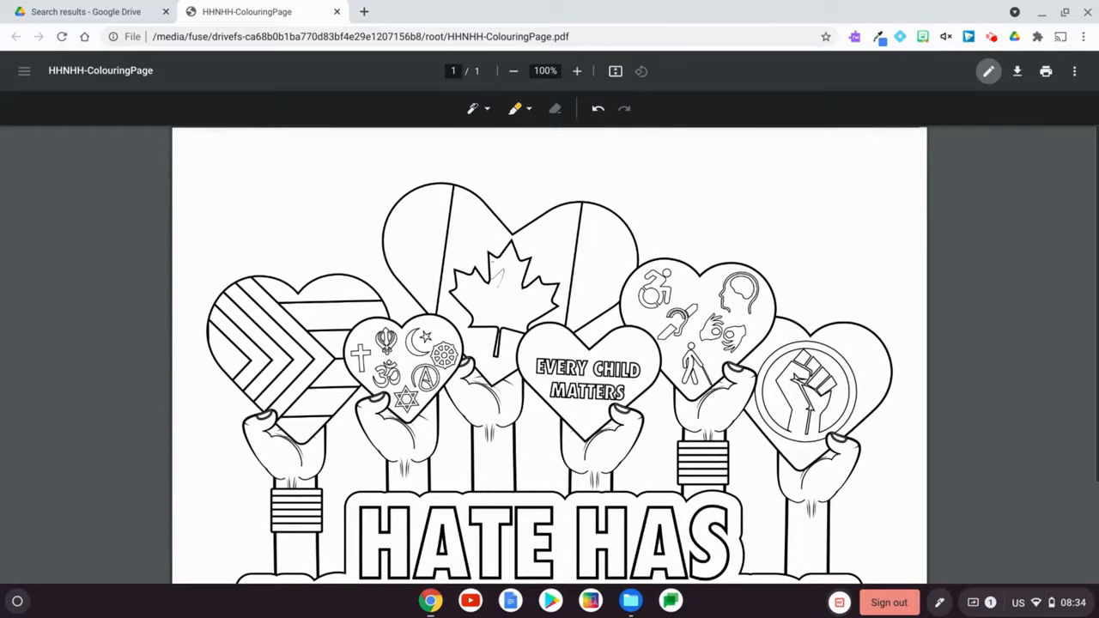
Switch the pen to red, scribble inside the maple leaf, and zoom in.
click(471, 108)
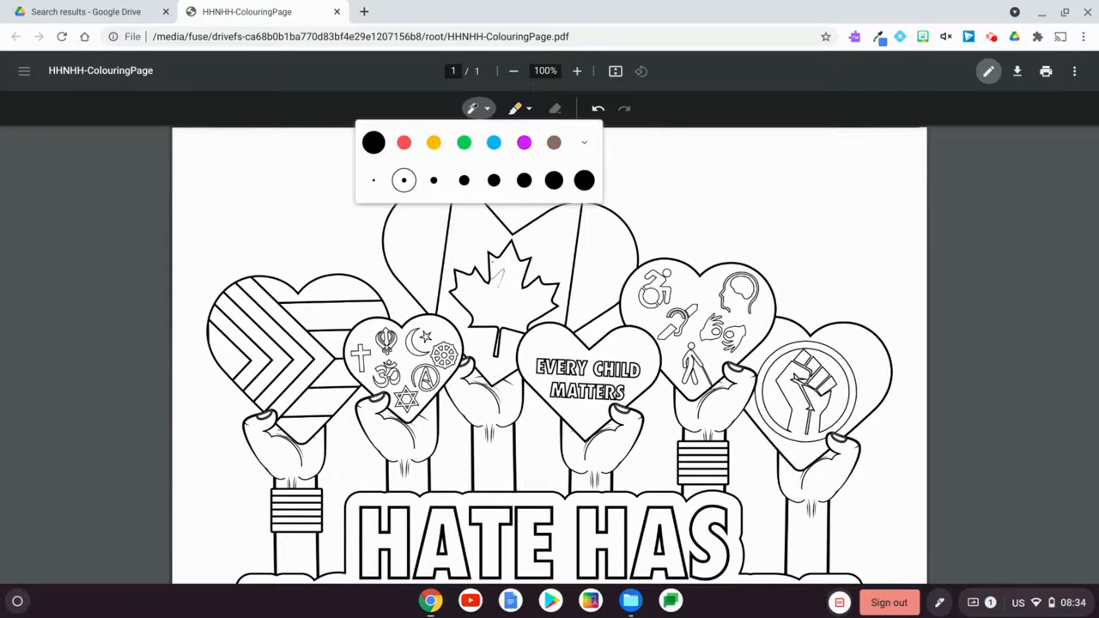
click(403, 142)
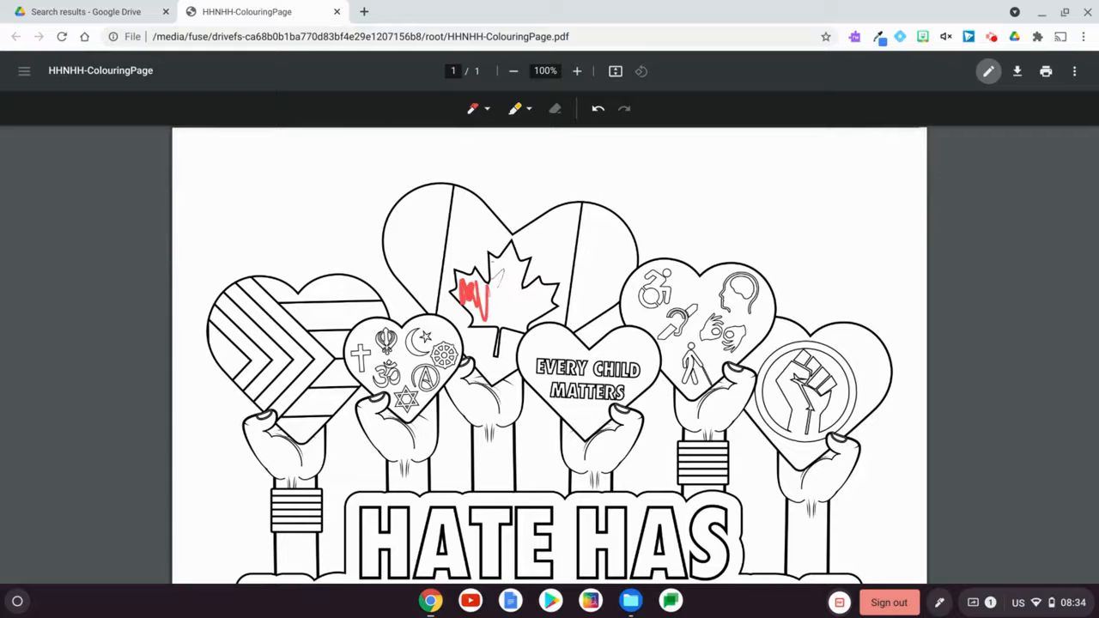
drag(481, 292, 515, 309)
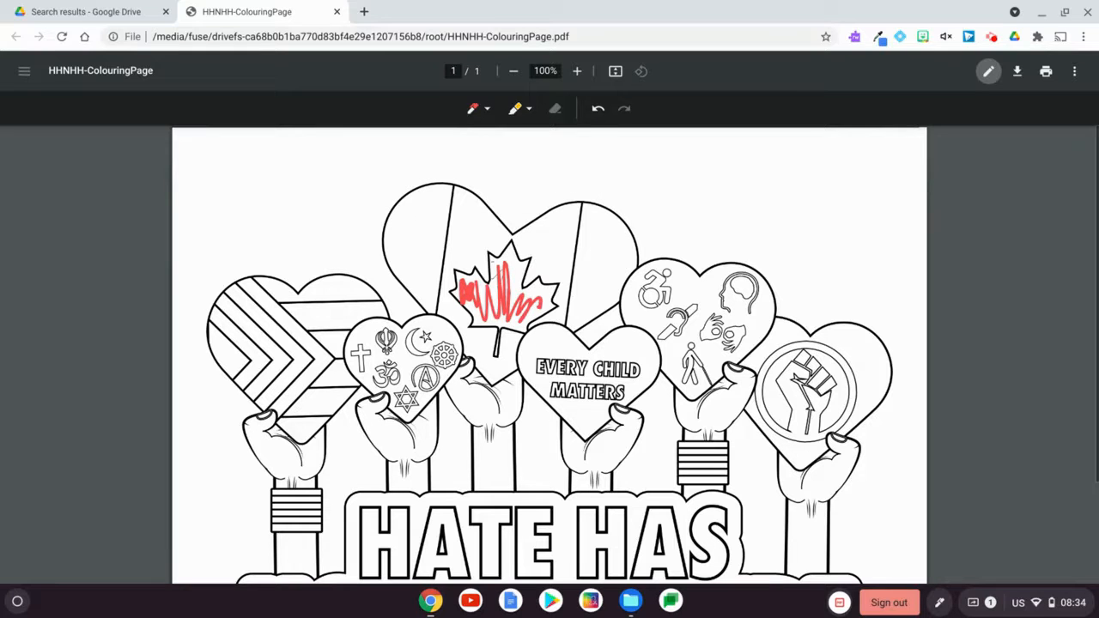
click(577, 70)
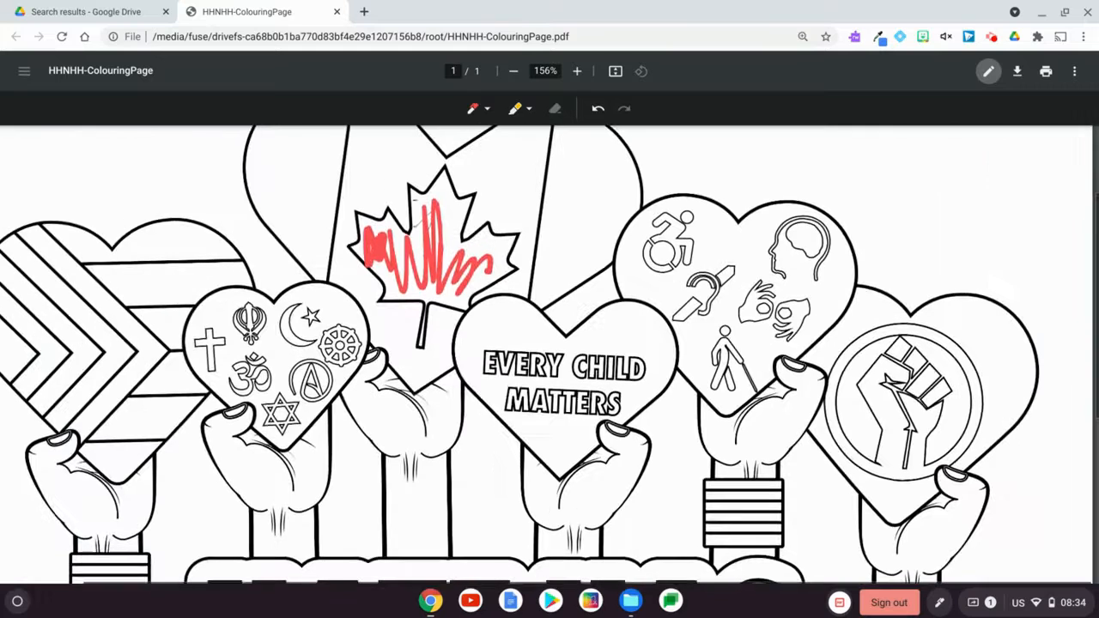
Circle the accessibility symbols, faith-symbols heart and one bracelet with a thicker blue pen.
click(576, 70)
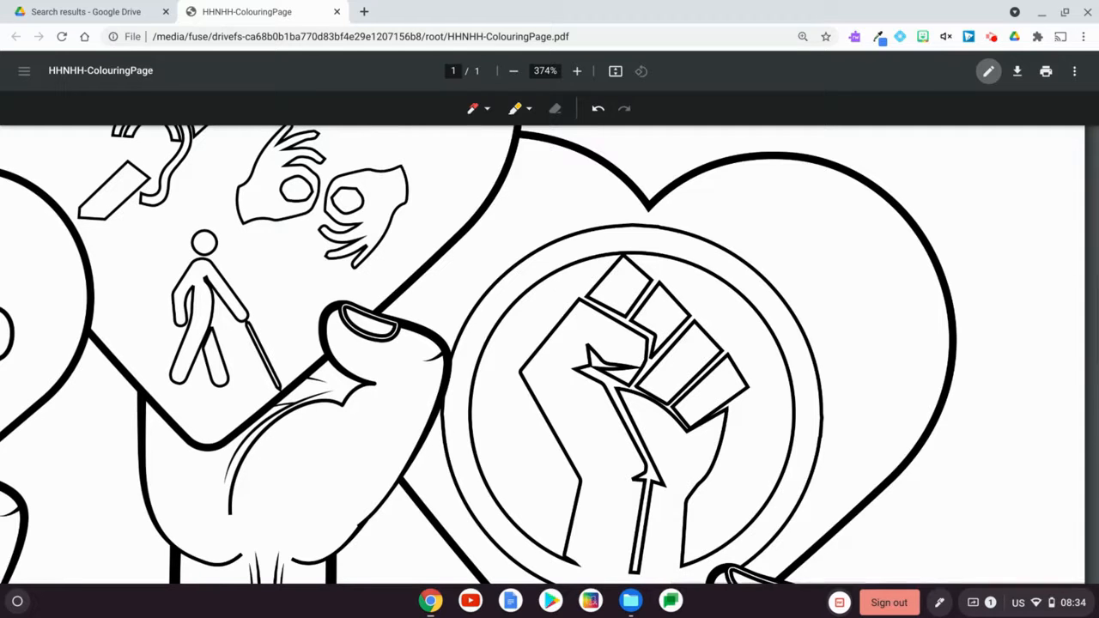
click(471, 108)
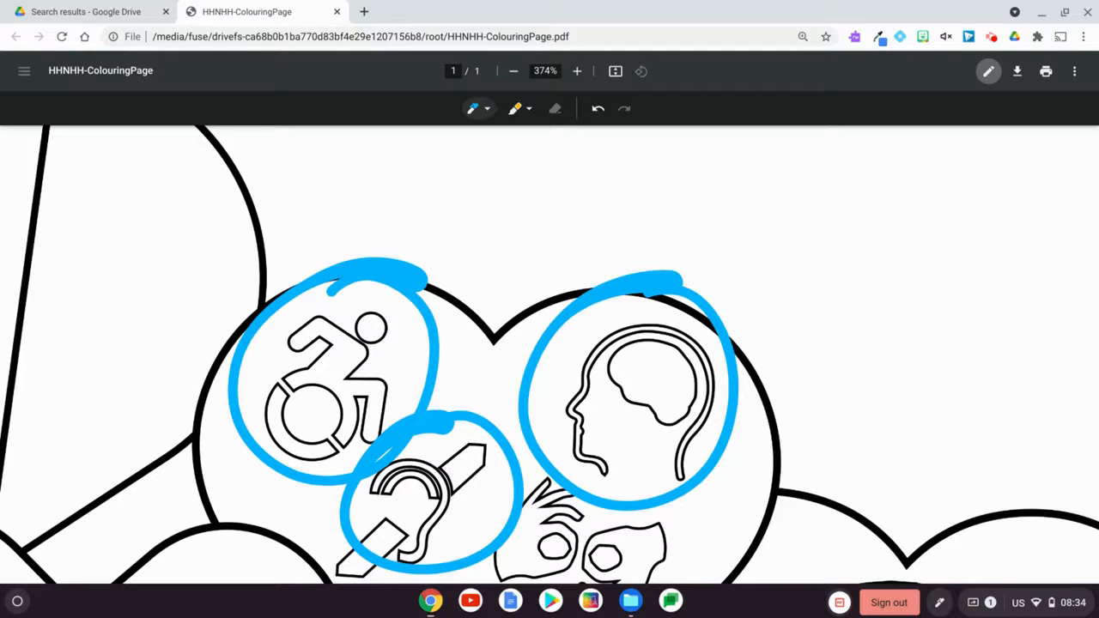
click(472, 109)
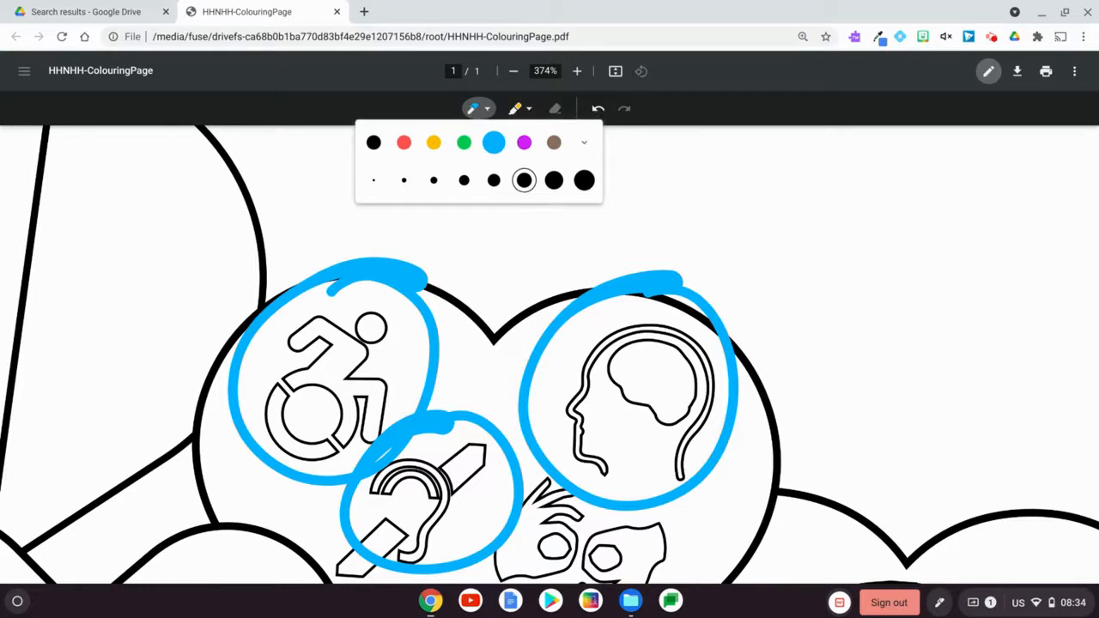
click(513, 70)
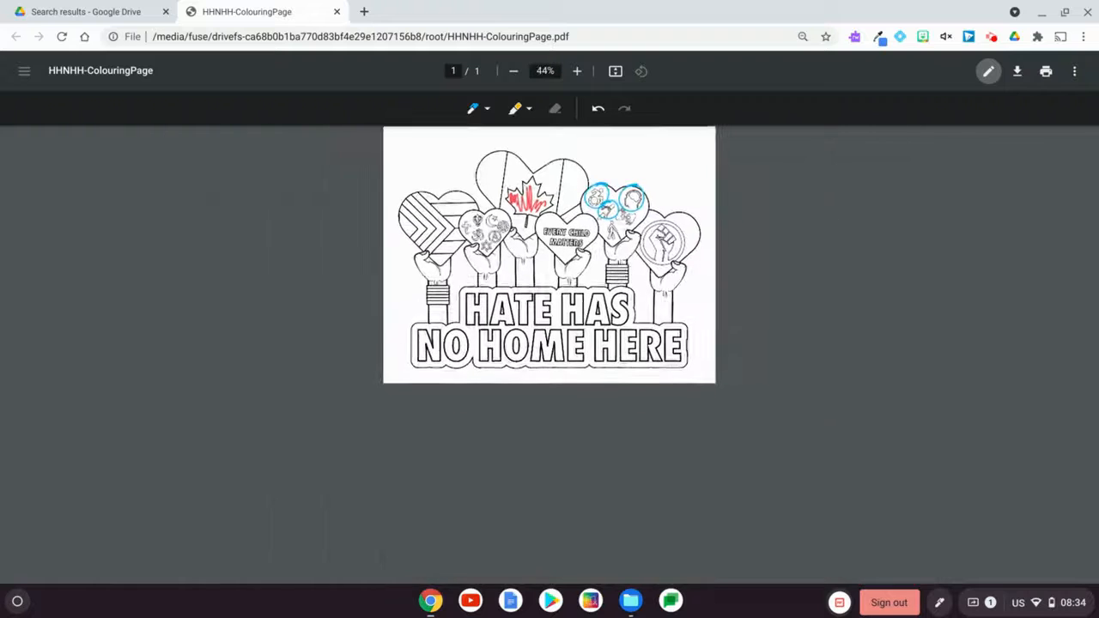
click(577, 71)
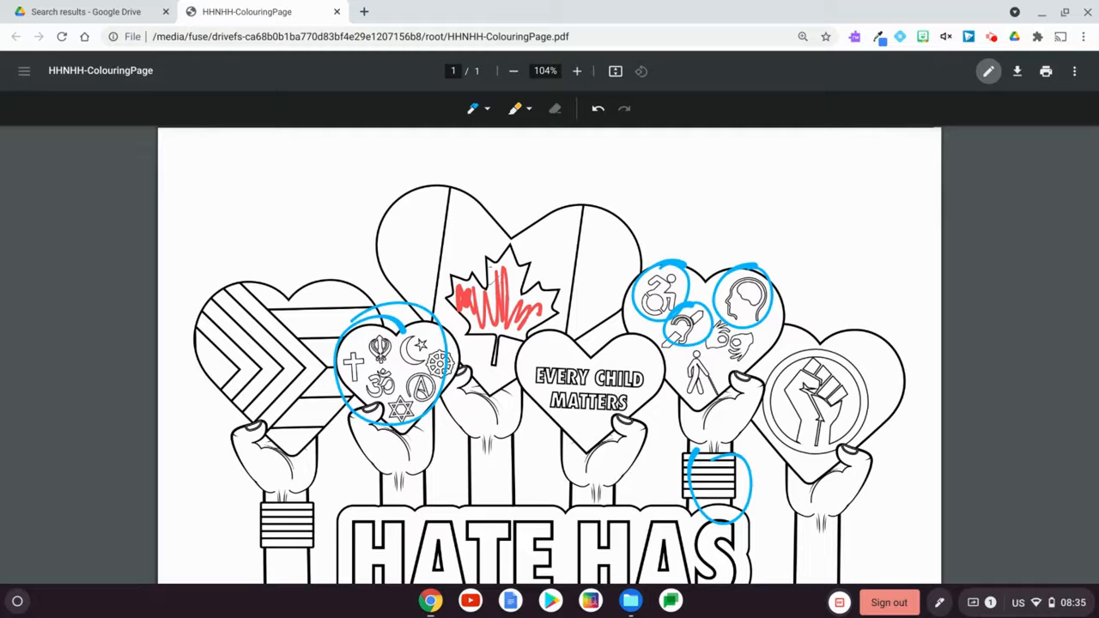
Mark the letters of HATE HAS with a purple pen and zoom out.
scroll(down, 3)
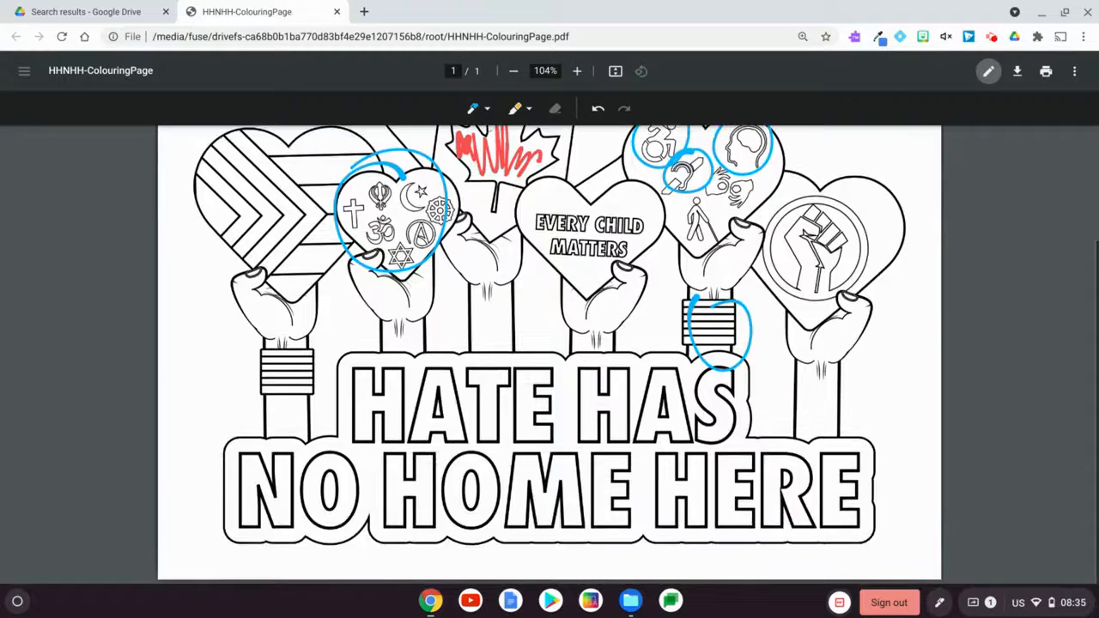
click(472, 108)
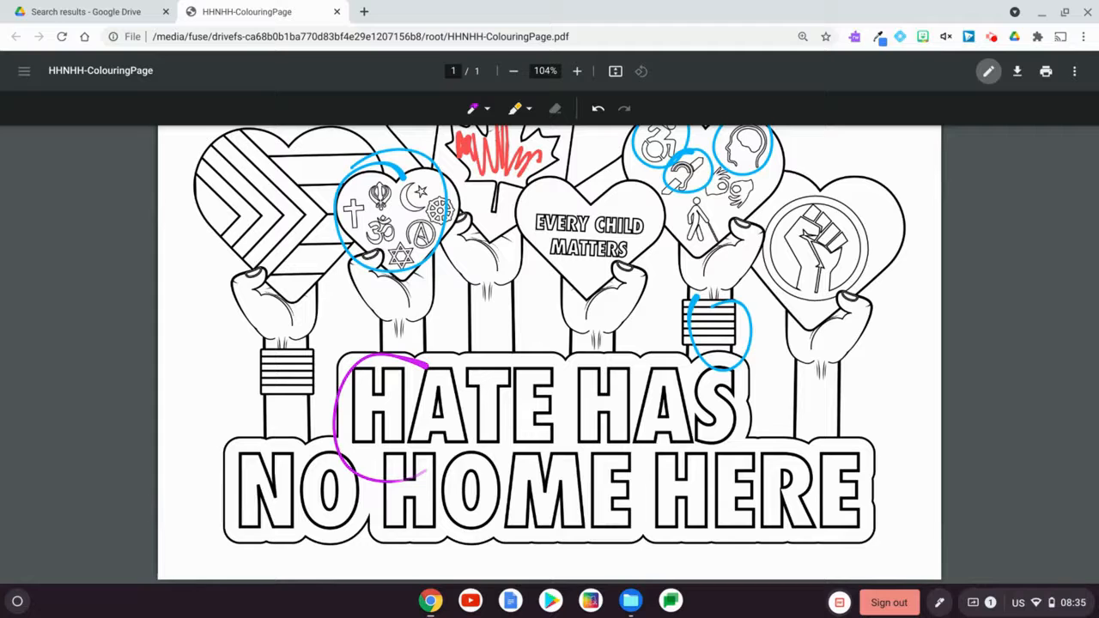
scroll(up, 3)
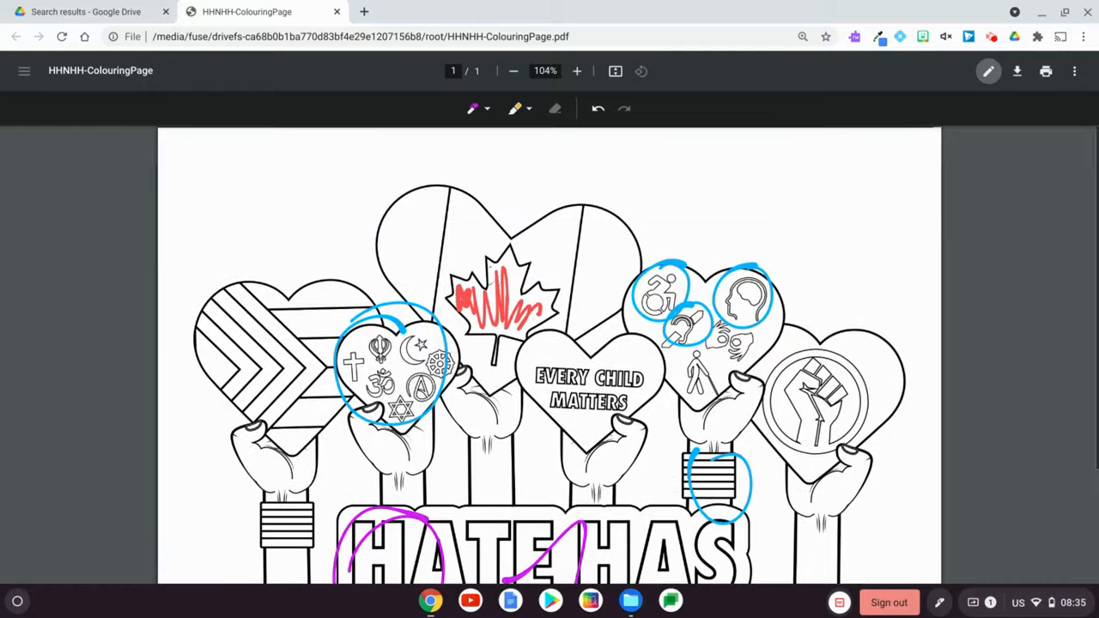
scroll(down, 3)
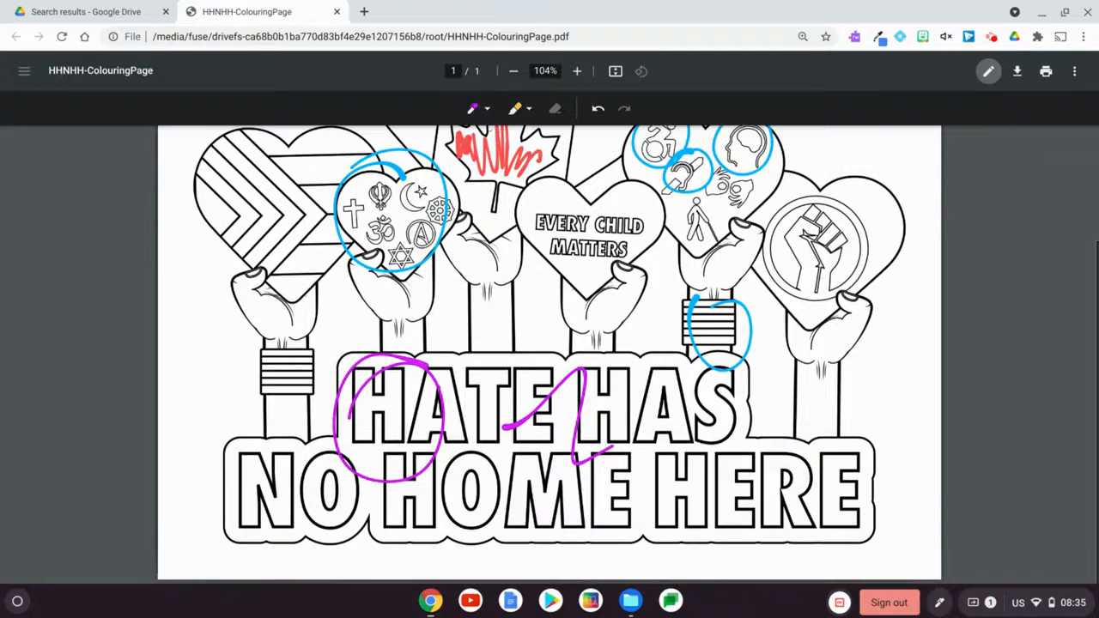
click(513, 70)
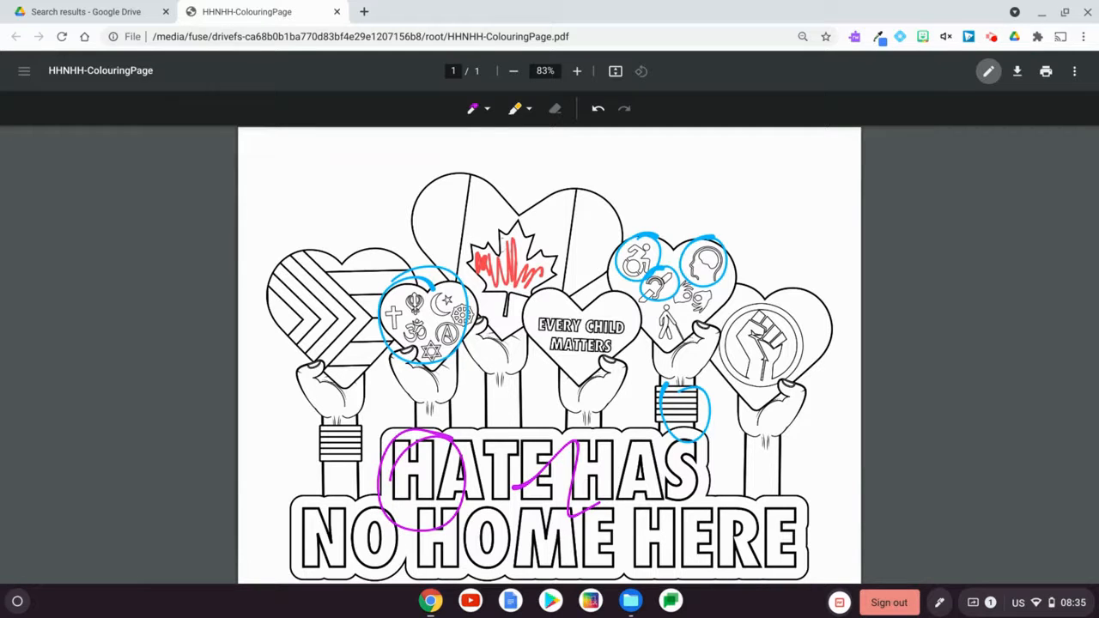
Download the page with your changes to bring up the save dialog.
click(1016, 71)
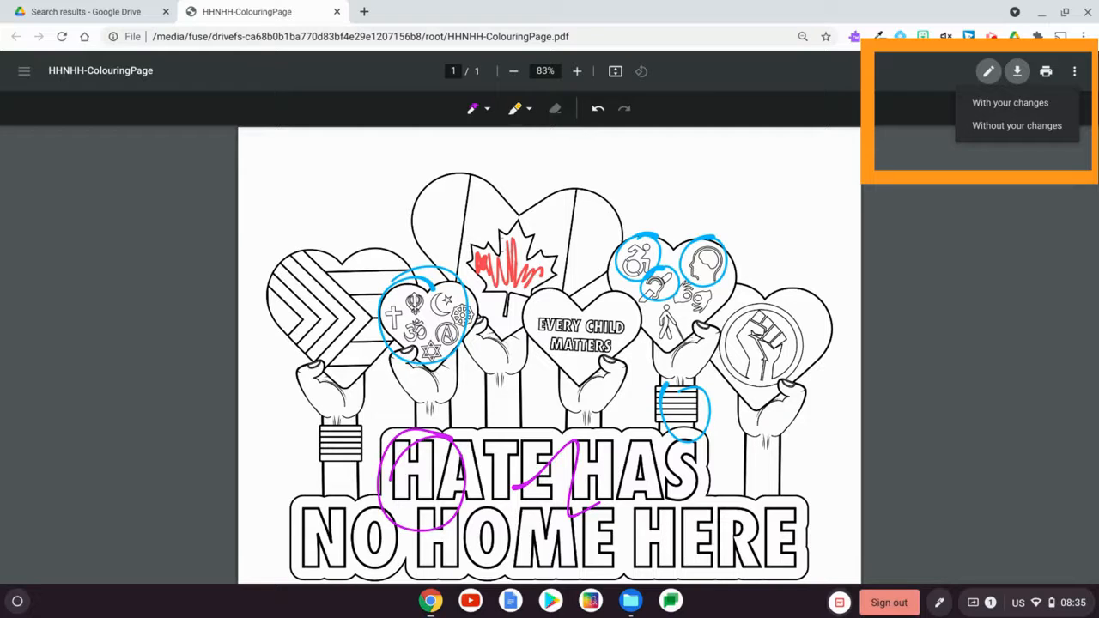
click(1016, 70)
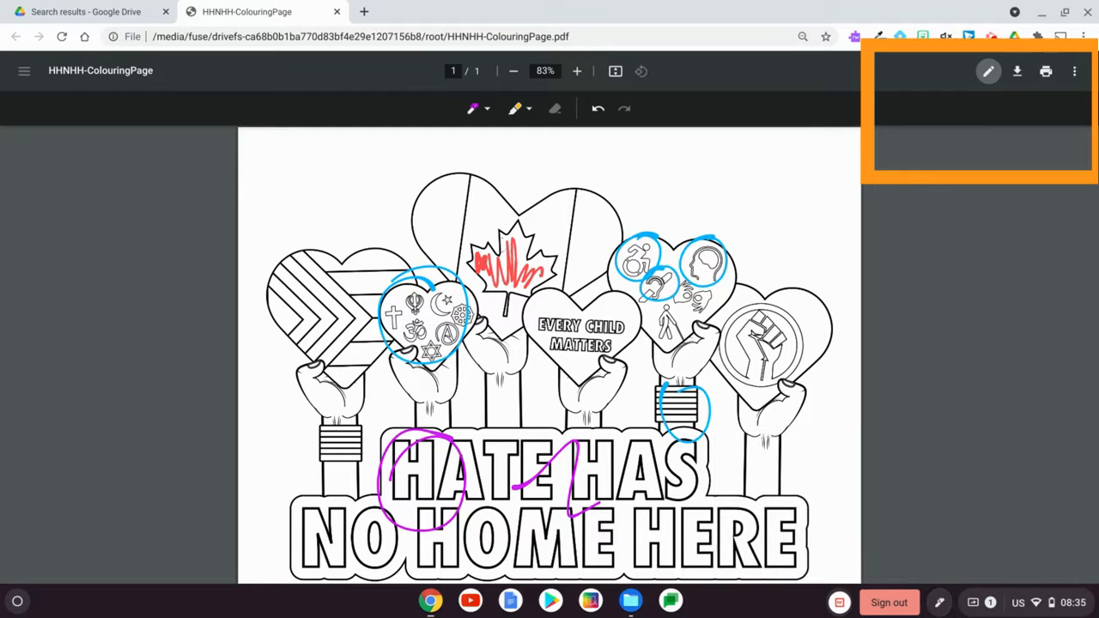
click(1018, 71)
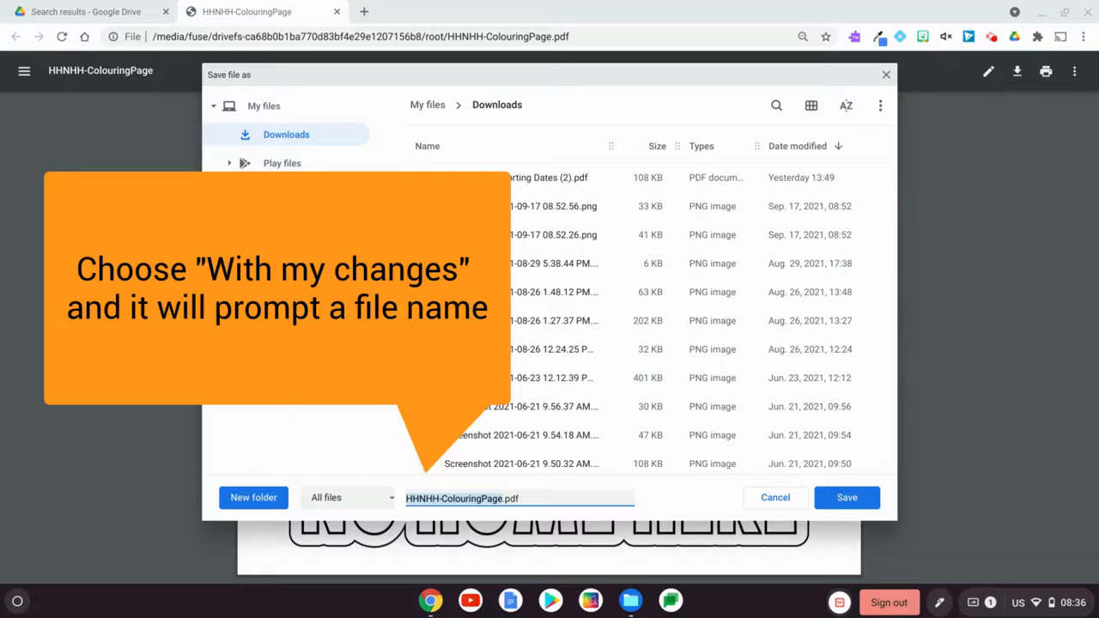
Save the copy as 2021HHNHH-ColouringPage.pdf and confirm it appears in Recent files.
text(2021)
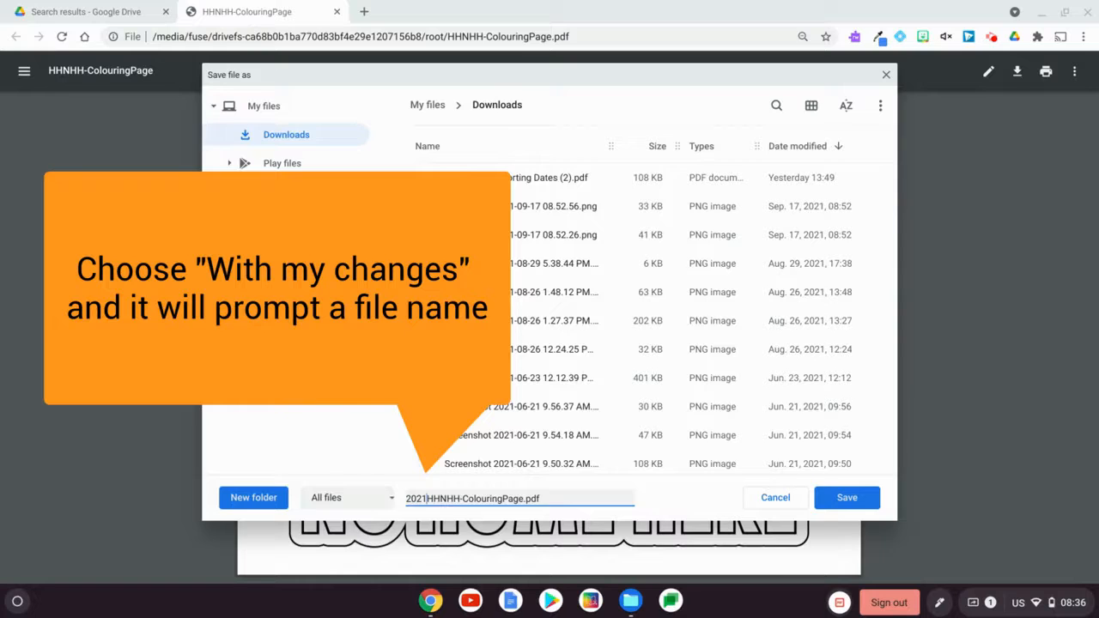
click(846, 497)
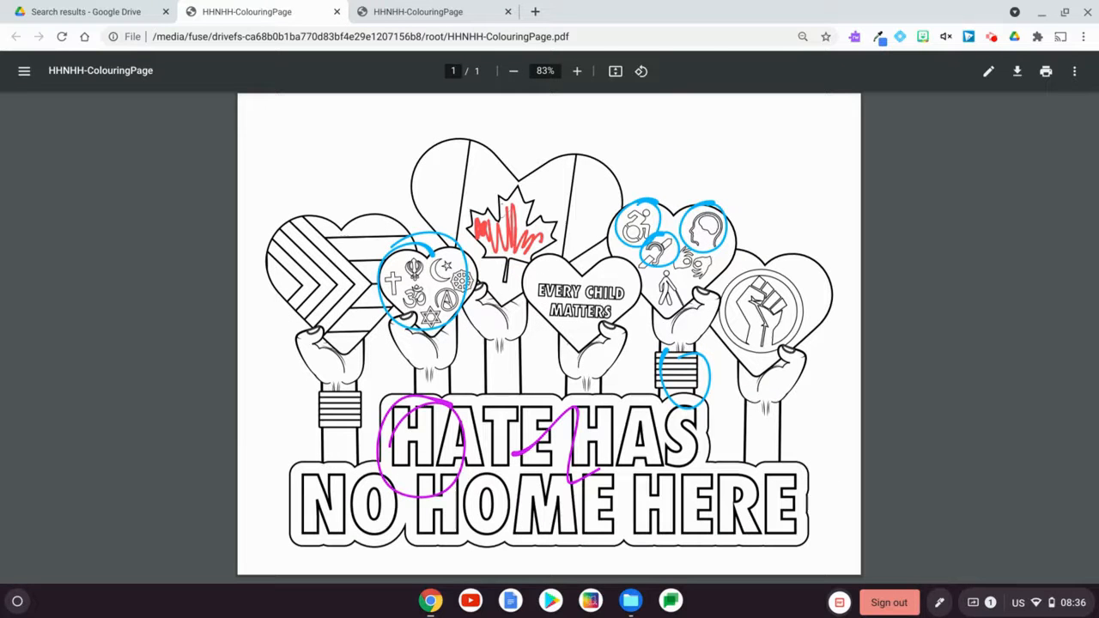
click(631, 600)
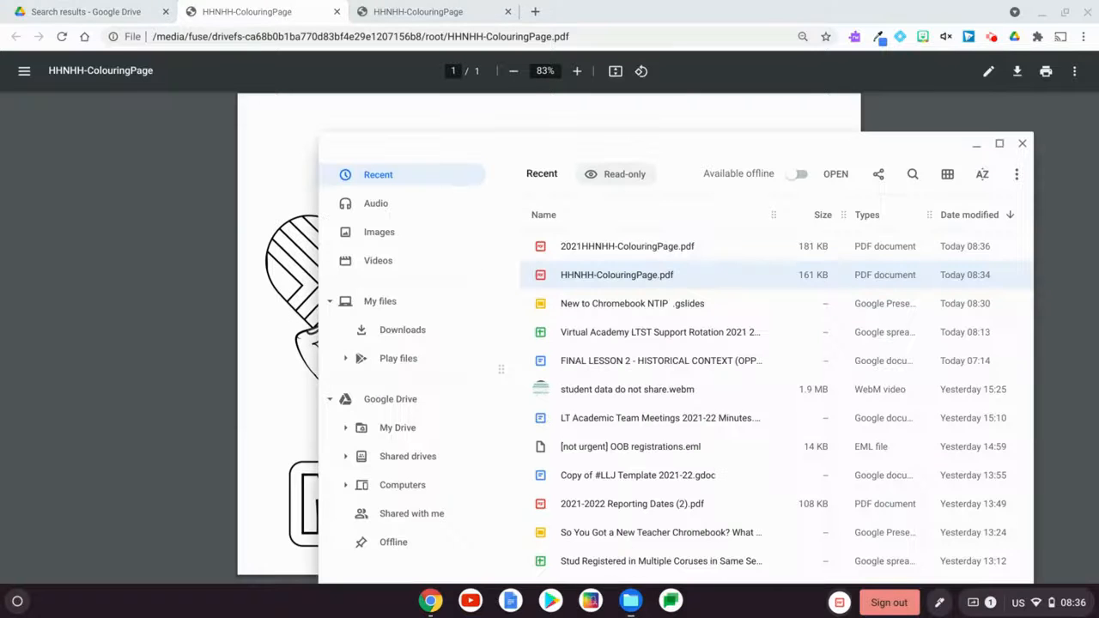